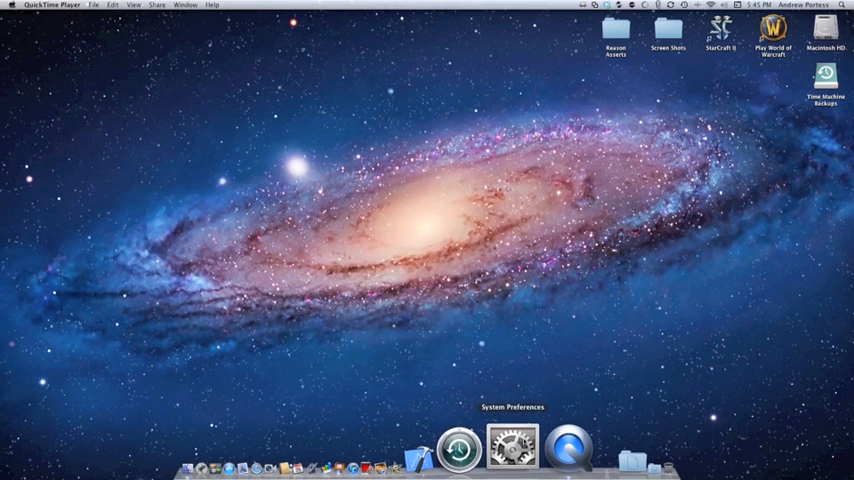
Step: Bring up the Network pane showing Wi-Fi as connected
click(512, 456)
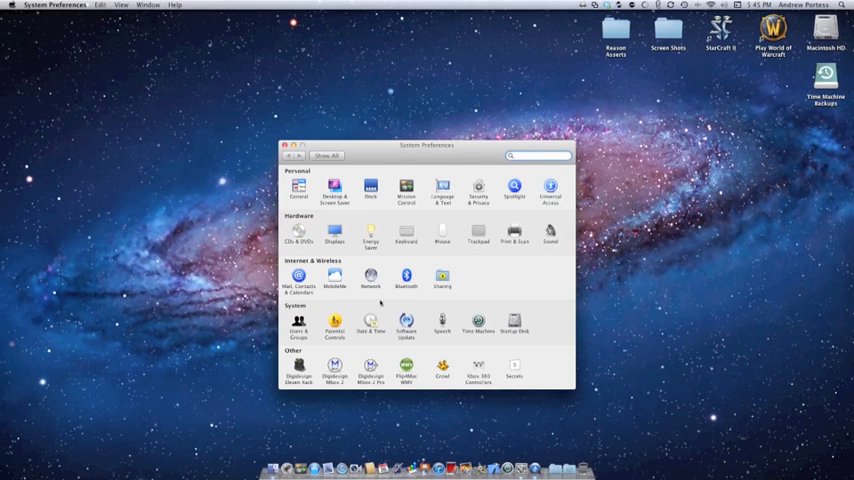
click(368, 276)
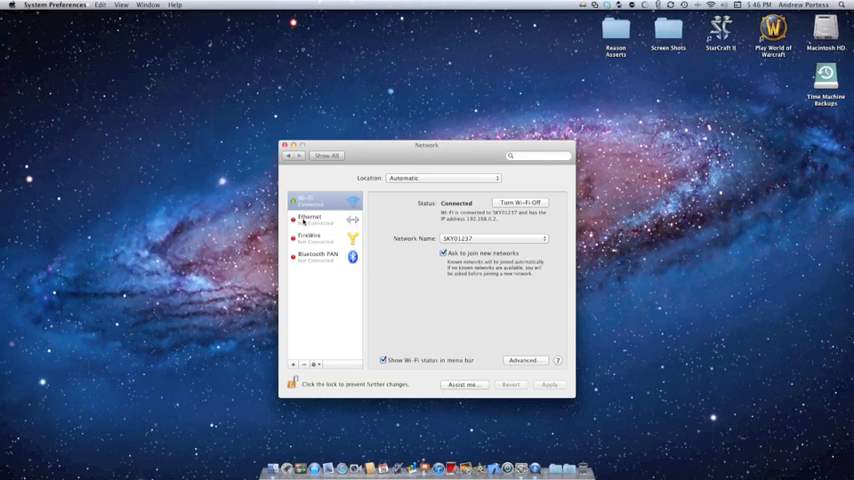
Step: Set the Ethernet connection's Configure IPv4 to Using DHCP and apply it
click(312, 218)
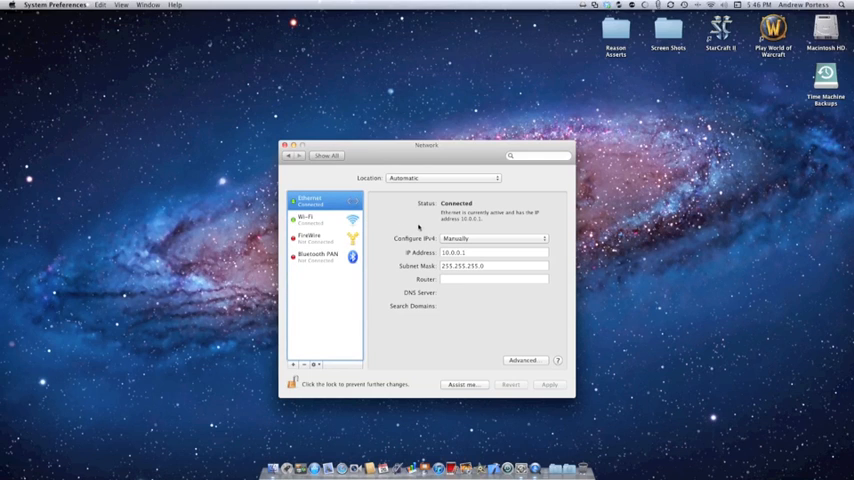
mouse_move(412, 232)
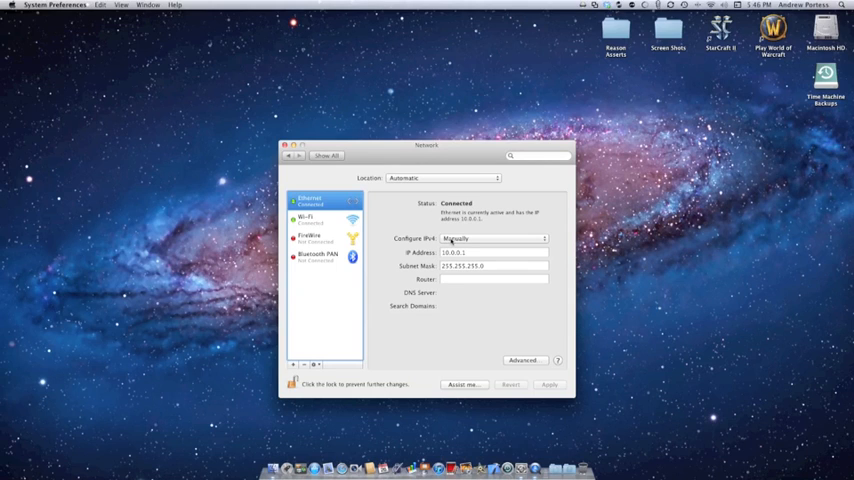
click(490, 238)
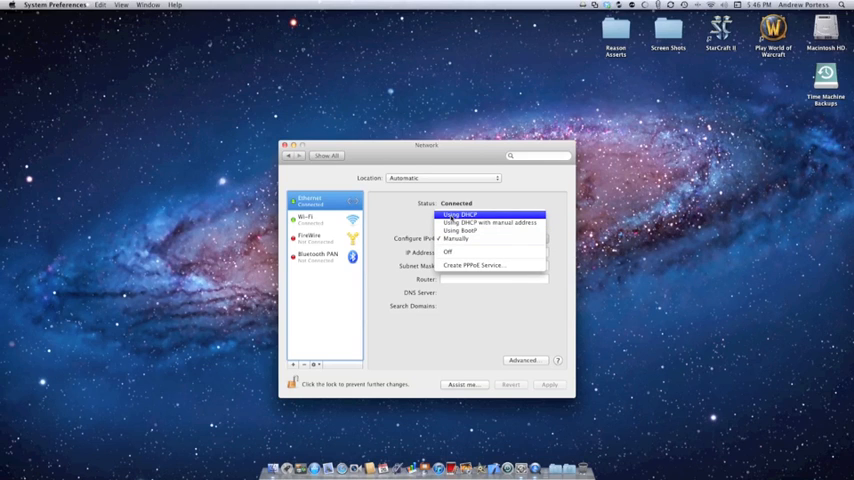
click(460, 212)
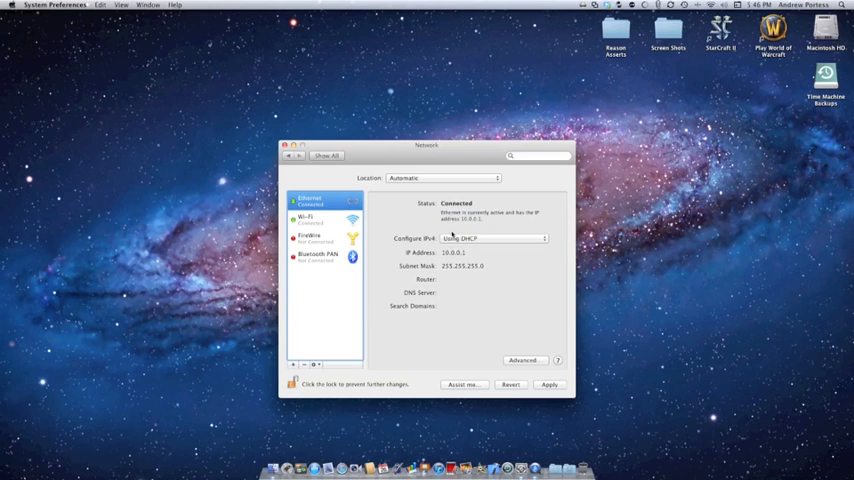
click(548, 384)
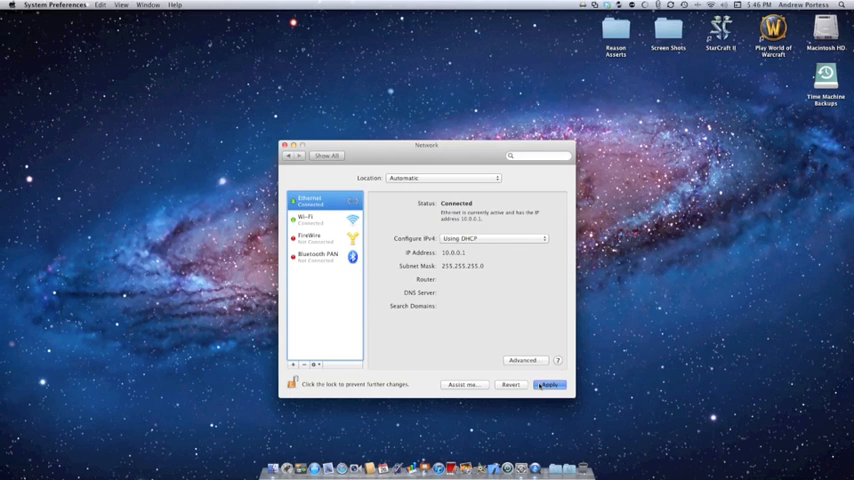
click(548, 384)
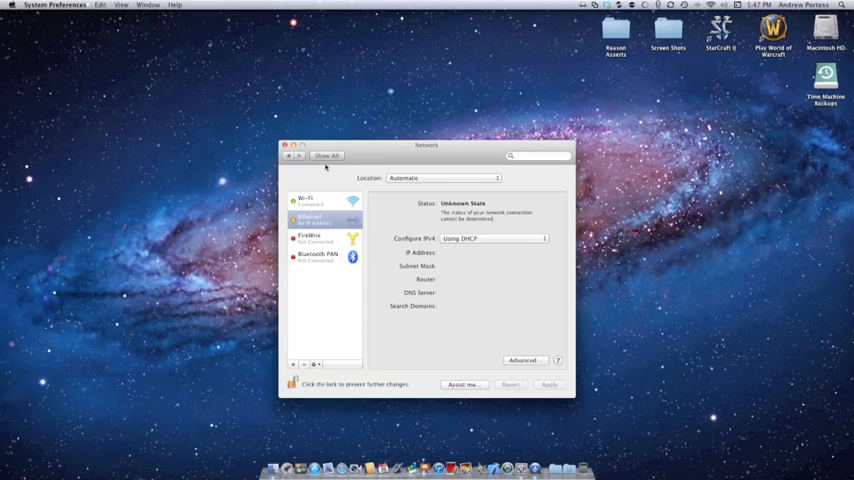
Step: Go to the Sharing pane and turn Internet Sharing off so it can be edited
click(326, 156)
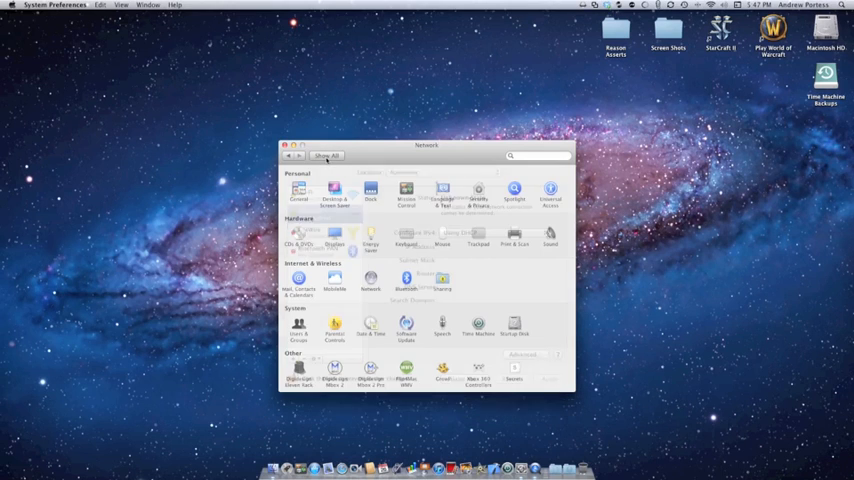
click(326, 156)
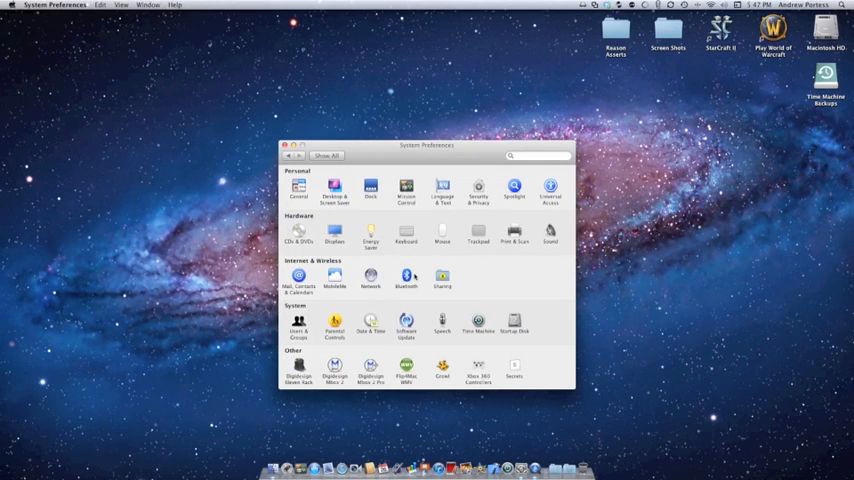
click(440, 278)
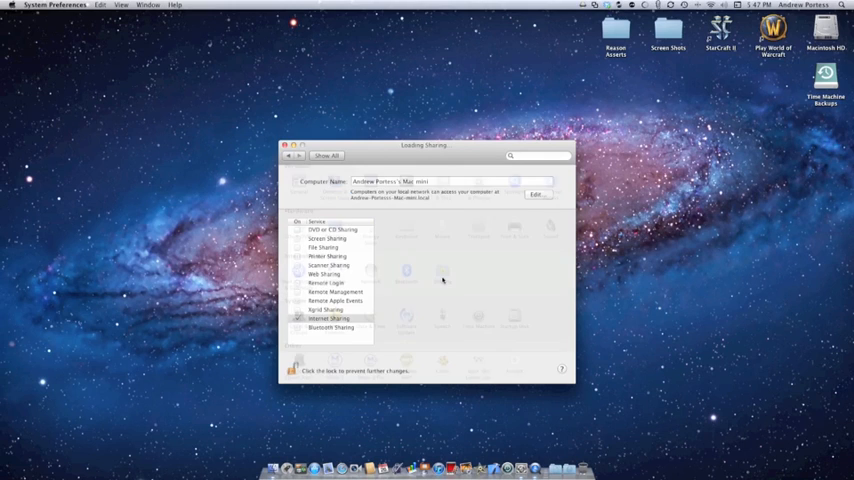
click(328, 320)
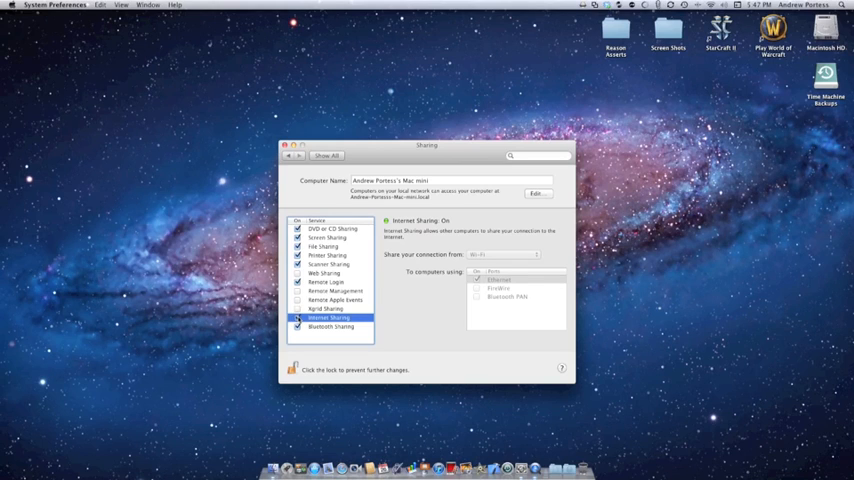
click(298, 324)
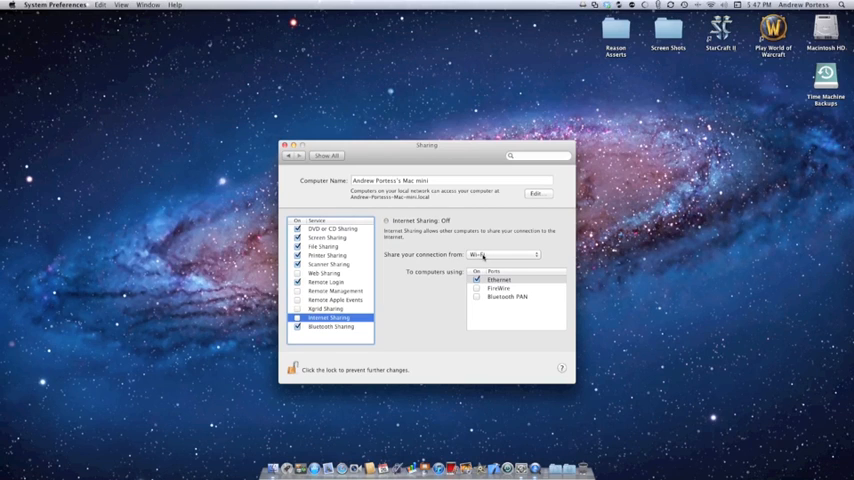
mouse_move(496, 252)
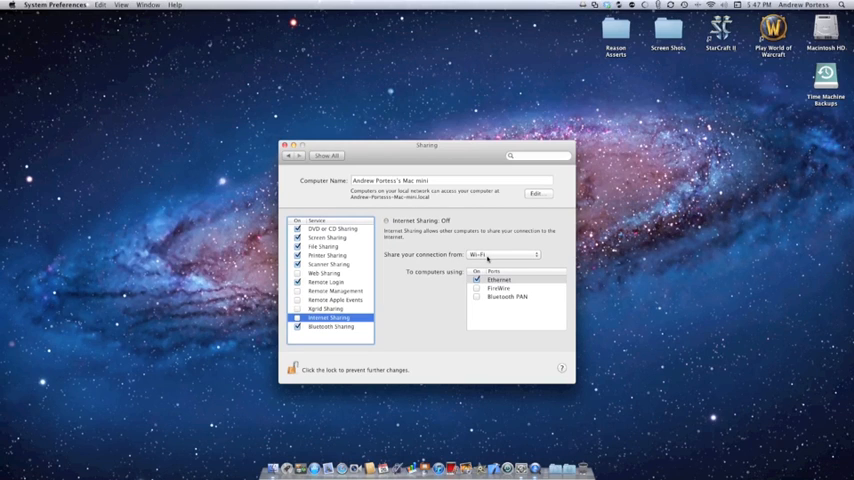
Step: Share the Wi-Fi connection to computers using Ethernet
click(504, 254)
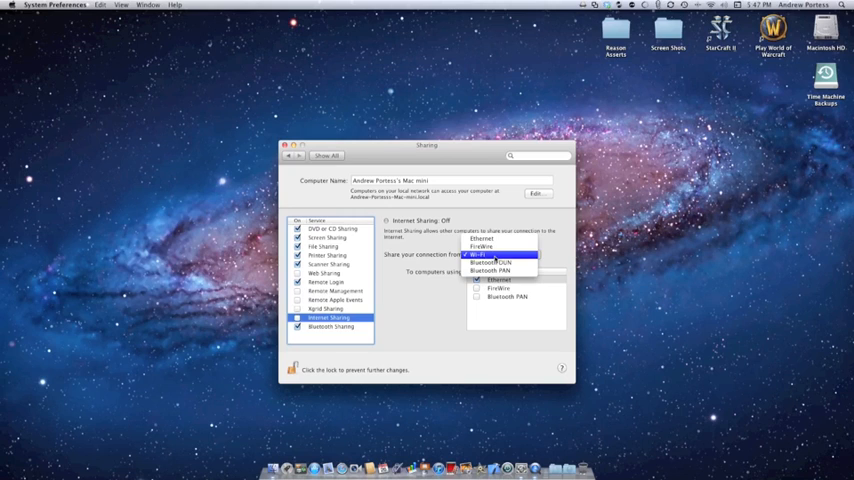
click(484, 264)
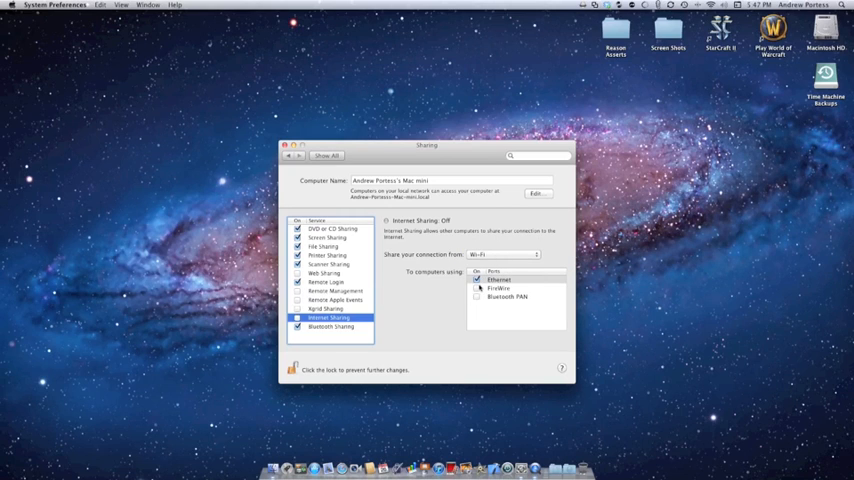
click(504, 280)
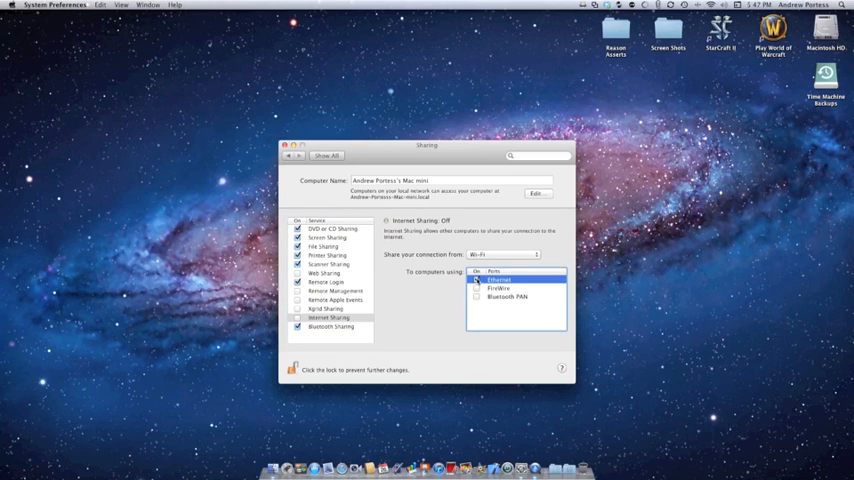
click(476, 280)
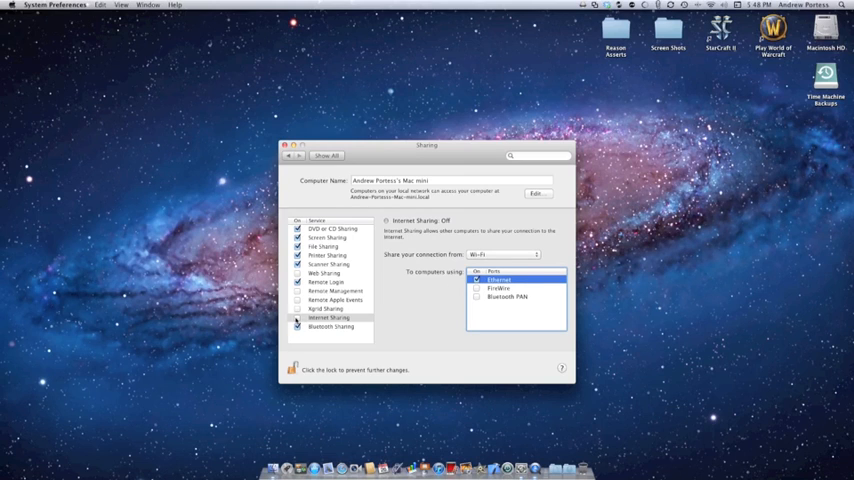
Step: Turn Internet Sharing on and confirm Start in the dialog
click(298, 318)
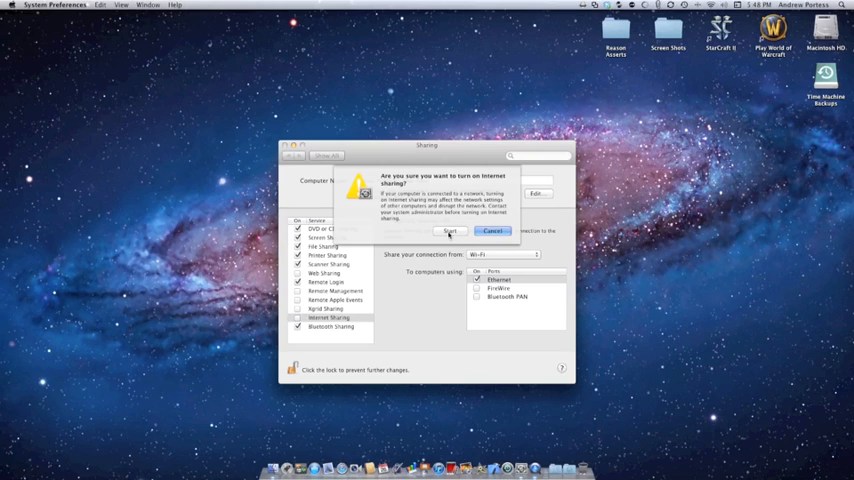
click(464, 232)
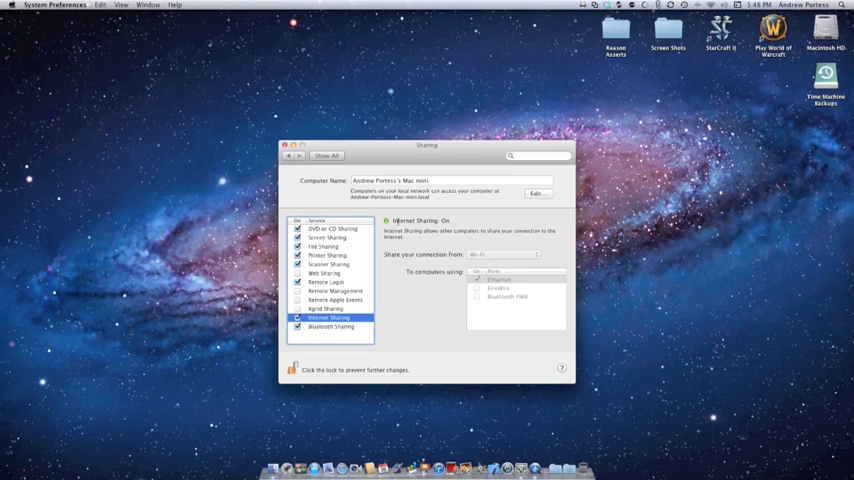
click(328, 156)
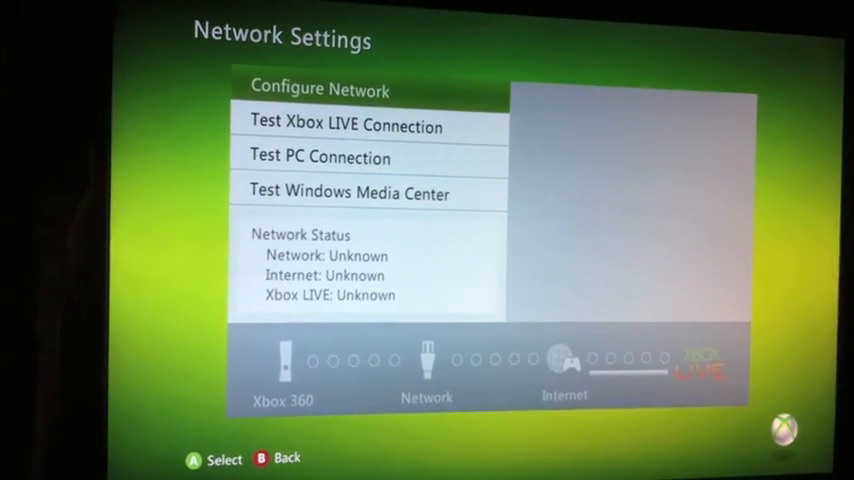
Step: Show the Xbox 360's Configure Network screen with manual IP and DNS settings
click(320, 88)
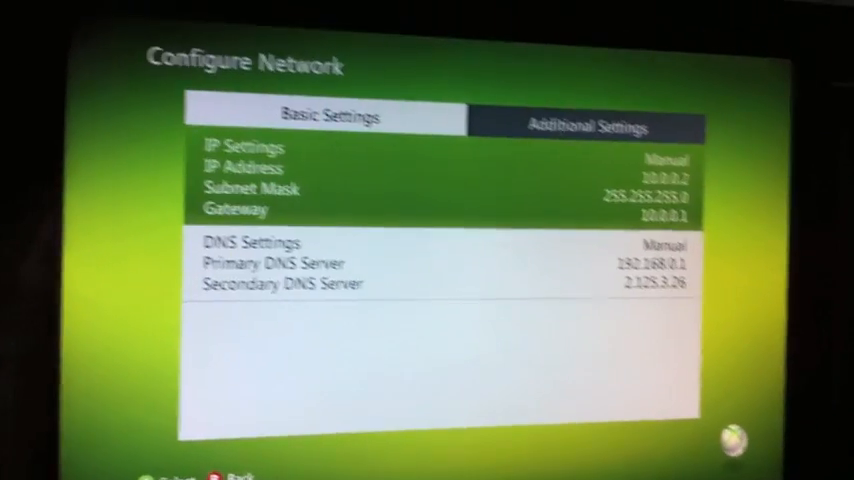